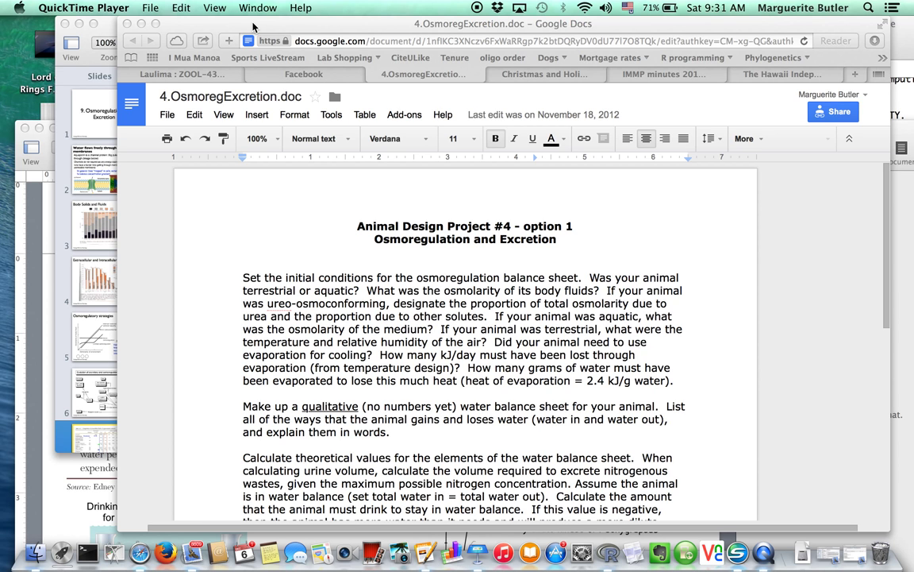
Show slide 8, the vertebrate fluid composition table for fishes, amphibians, reptiles, birds and mammals
{"action": "scroll", "scroll_direction": "down", "scroll_amount": 3}
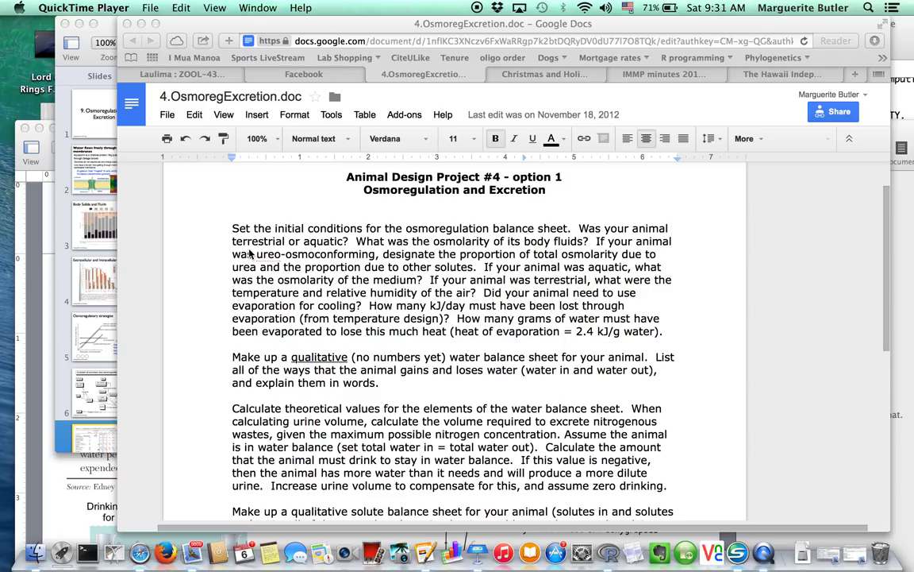
{"action": "mouse_move", "coordinate": [251, 261]}
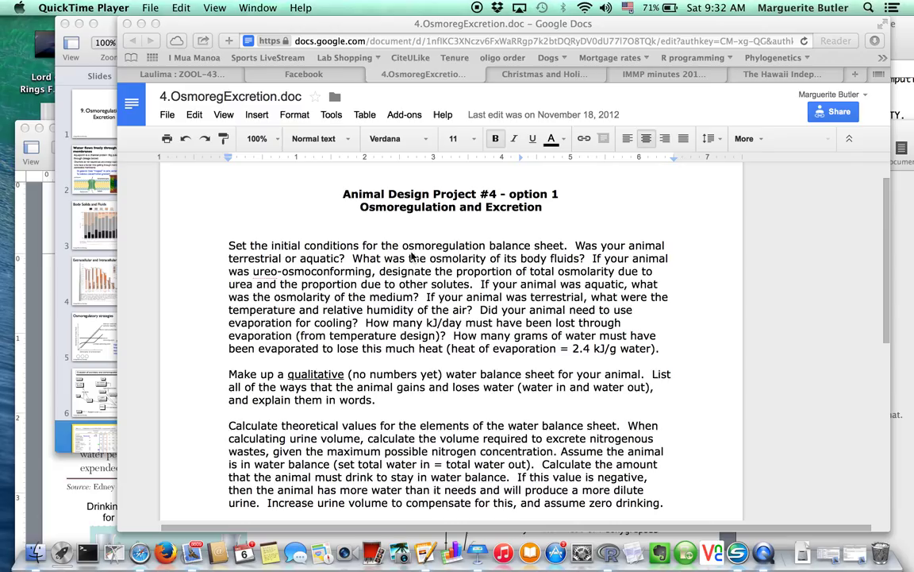
{"action": "mouse_move", "coordinate": [435, 267]}
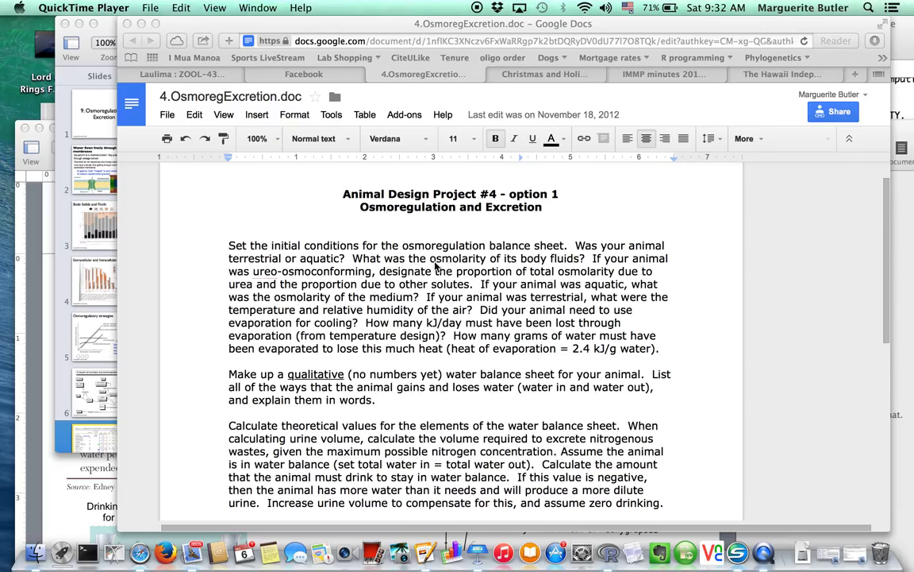
{"action": "mouse_move", "coordinate": [500, 269]}
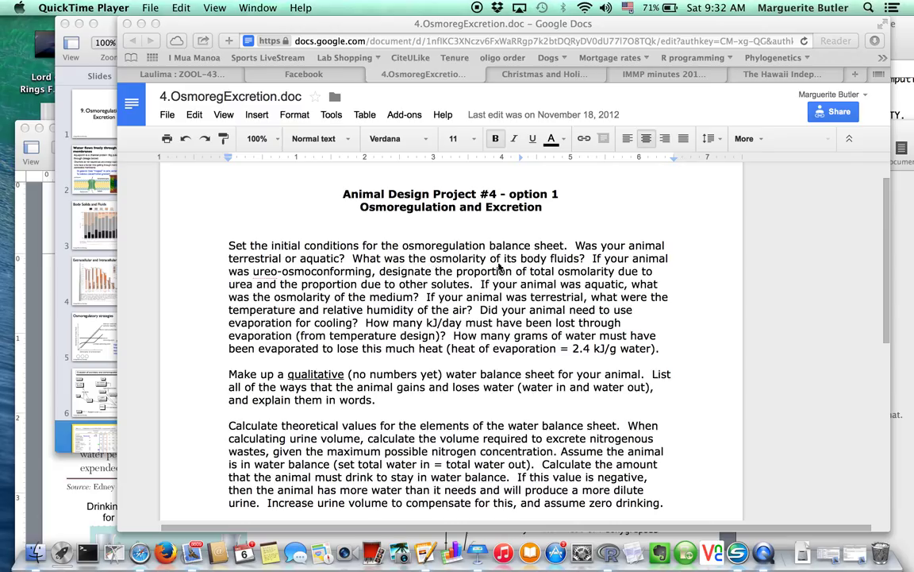
{"action": "mouse_move", "coordinate": [495, 262]}
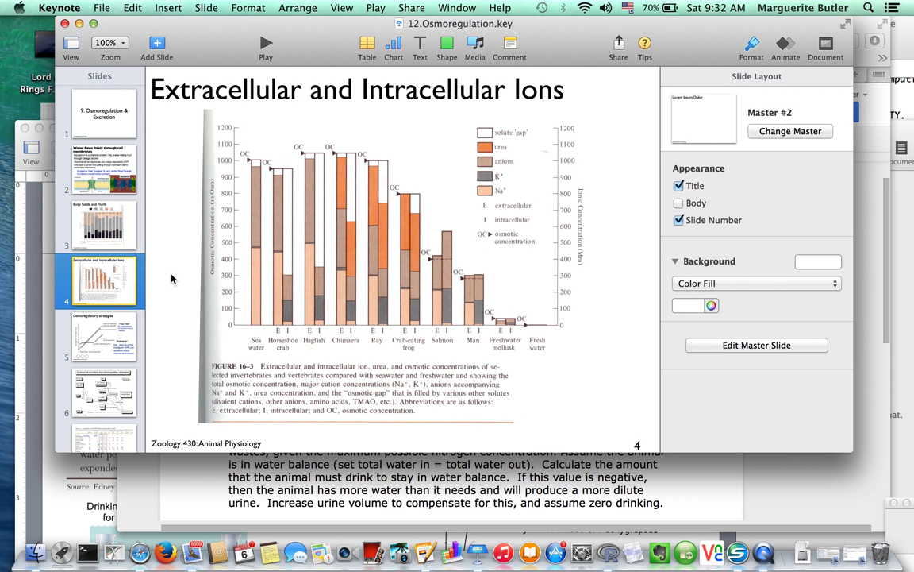
{"action": "mouse_move", "coordinate": [349, 198]}
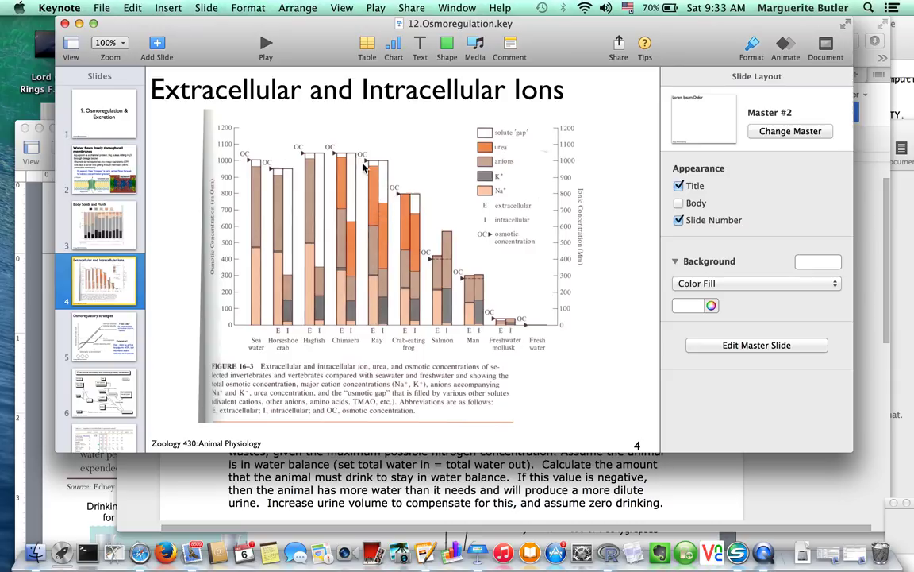
{"action": "mouse_move", "coordinate": [368, 296]}
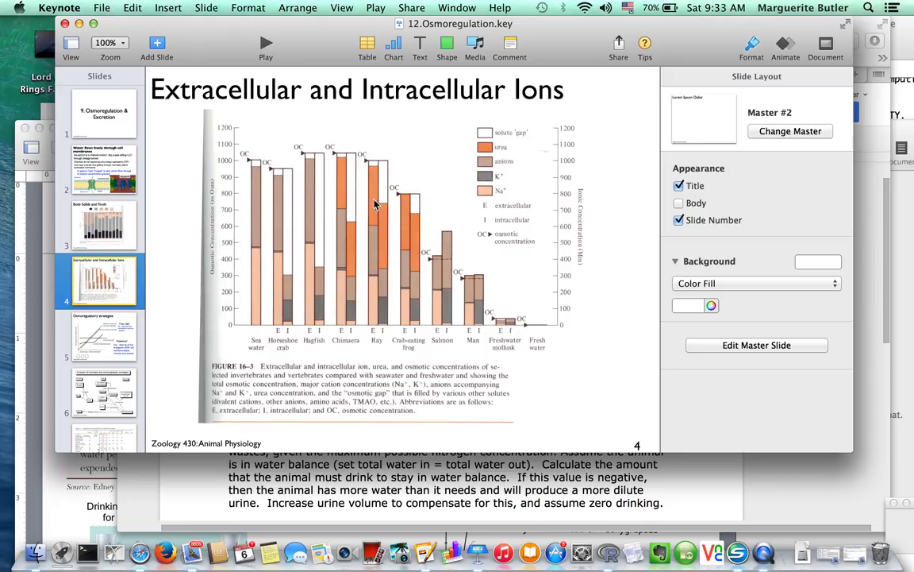
{"action": "mouse_move", "coordinate": [341, 181]}
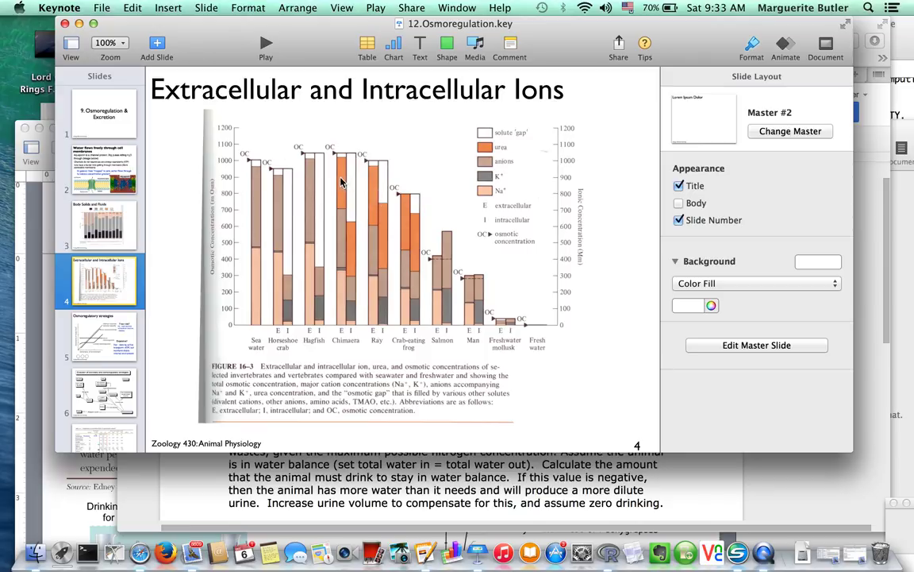
{"action": "mouse_move", "coordinate": [362, 189]}
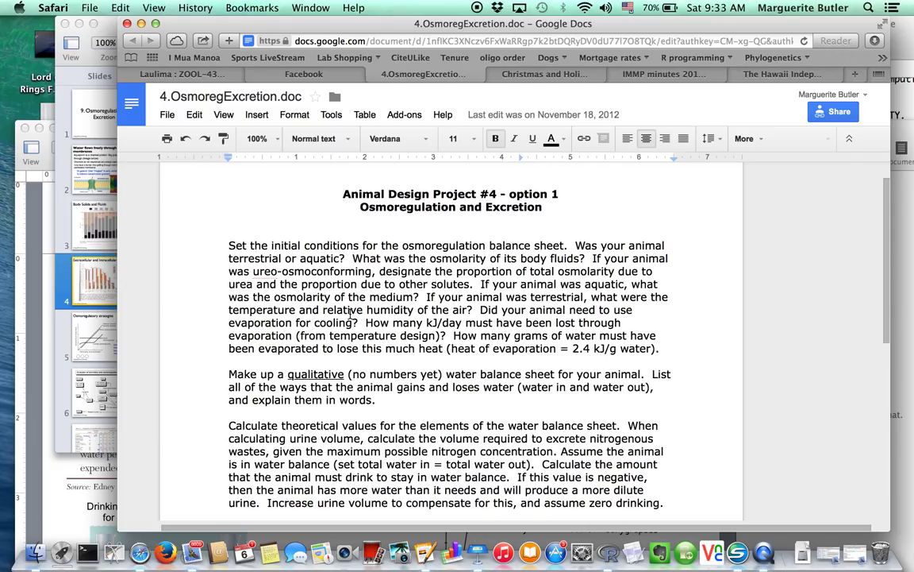
{"action": "mouse_move", "coordinate": [165, 340]}
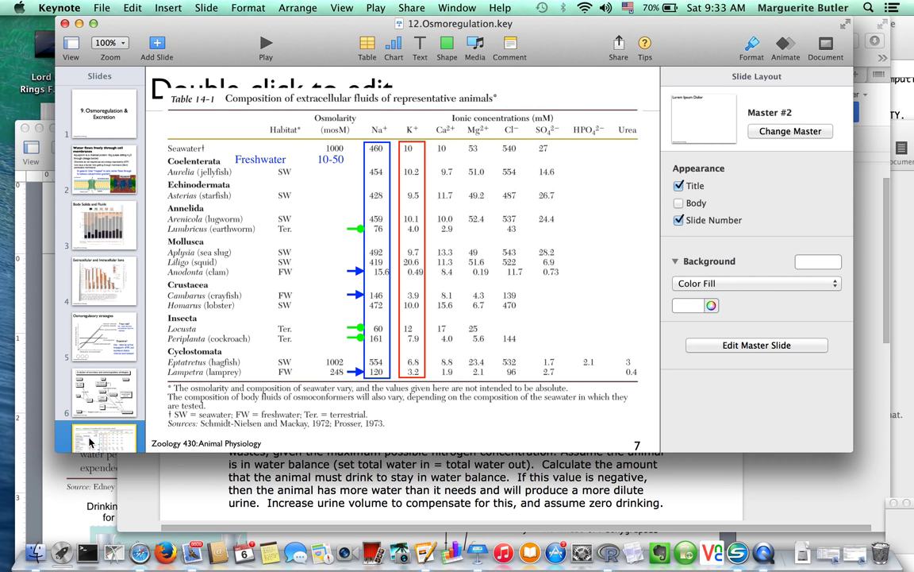
{"action": "mouse_move", "coordinate": [311, 341]}
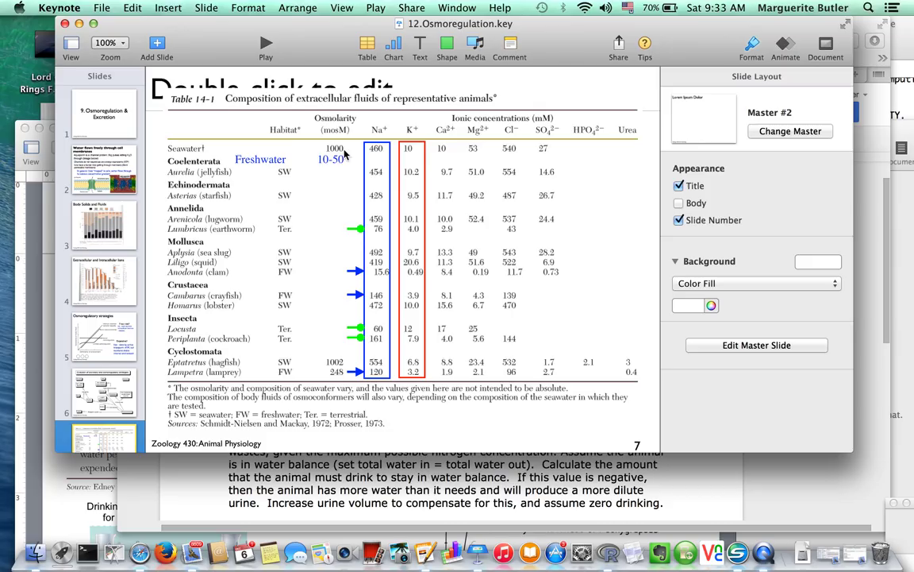
{"action": "mouse_move", "coordinate": [419, 279]}
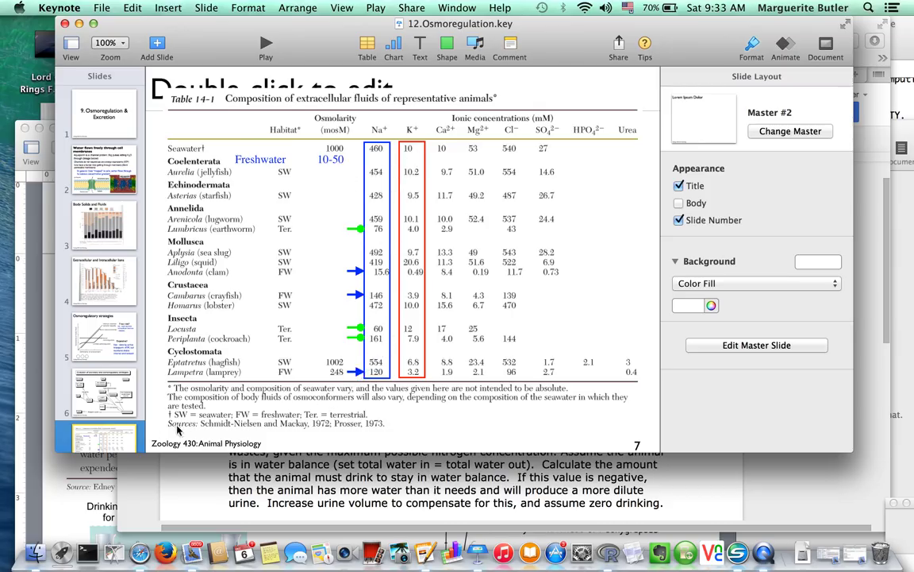
{"action": "left_click", "coordinate": [103, 416]}
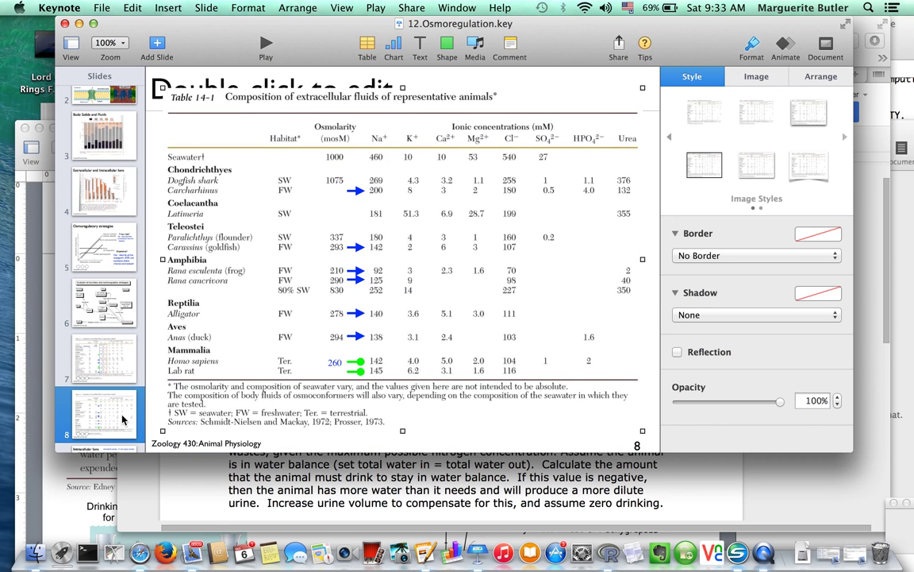
{"action": "scroll", "scroll_direction": "down", "scroll_amount": 3}
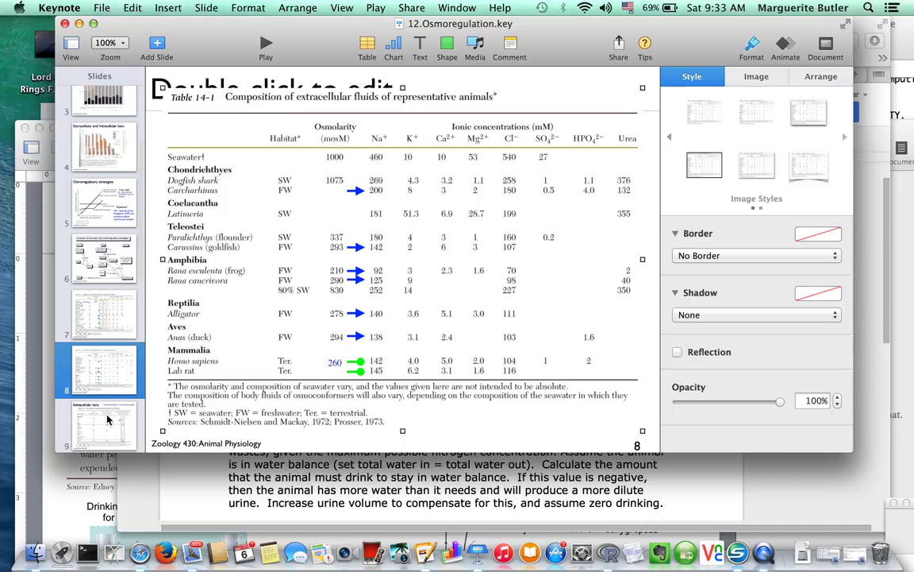
{"action": "mouse_move", "coordinate": [337, 238]}
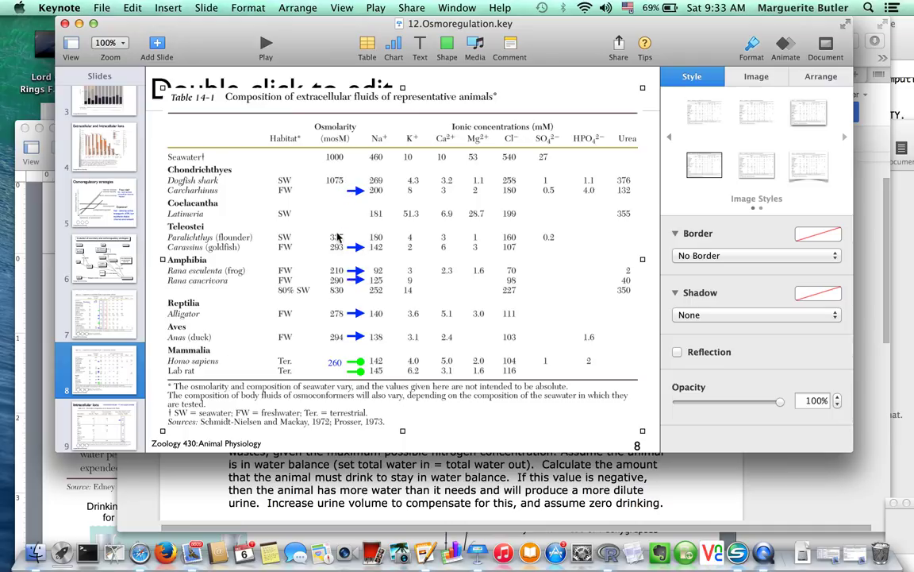
{"action": "mouse_move", "coordinate": [341, 175]}
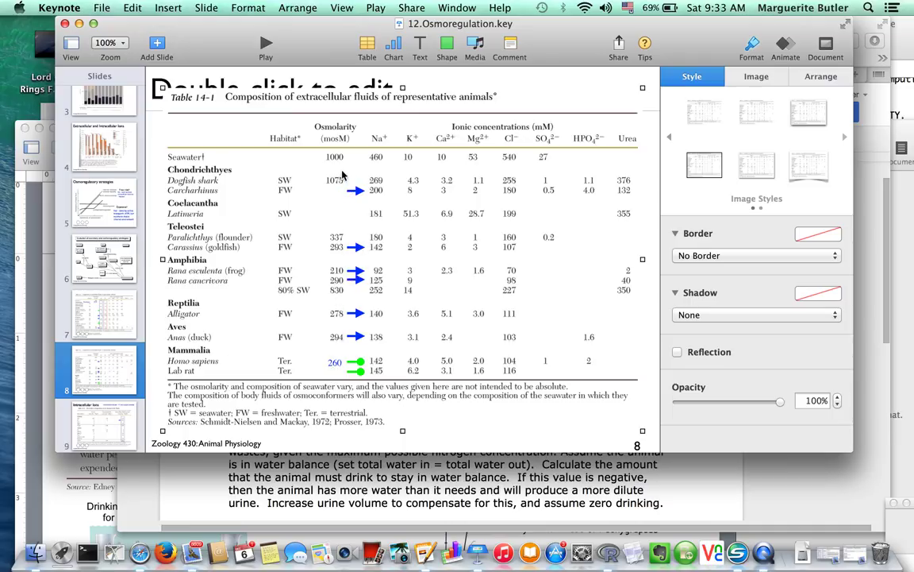
{"action": "mouse_move", "coordinate": [330, 354]}
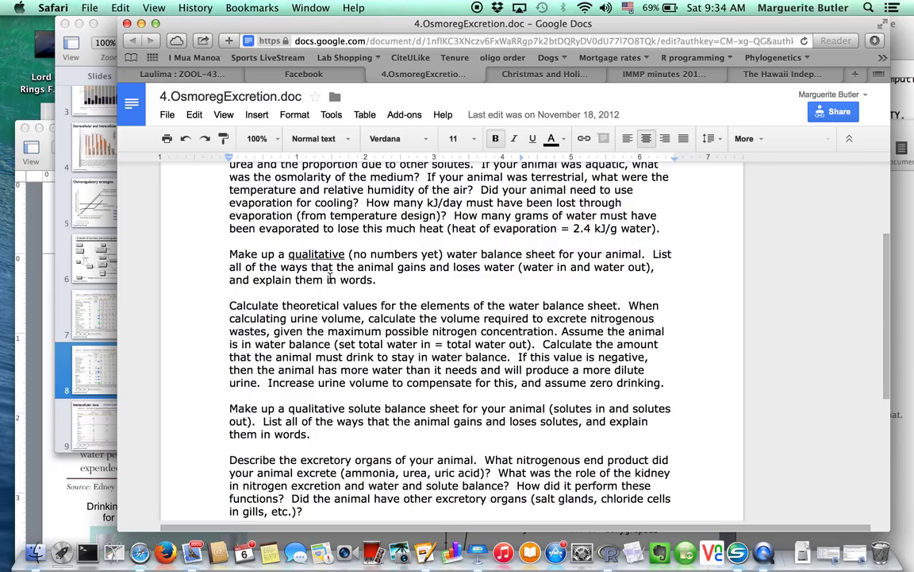
{"action": "mouse_move", "coordinate": [463, 332]}
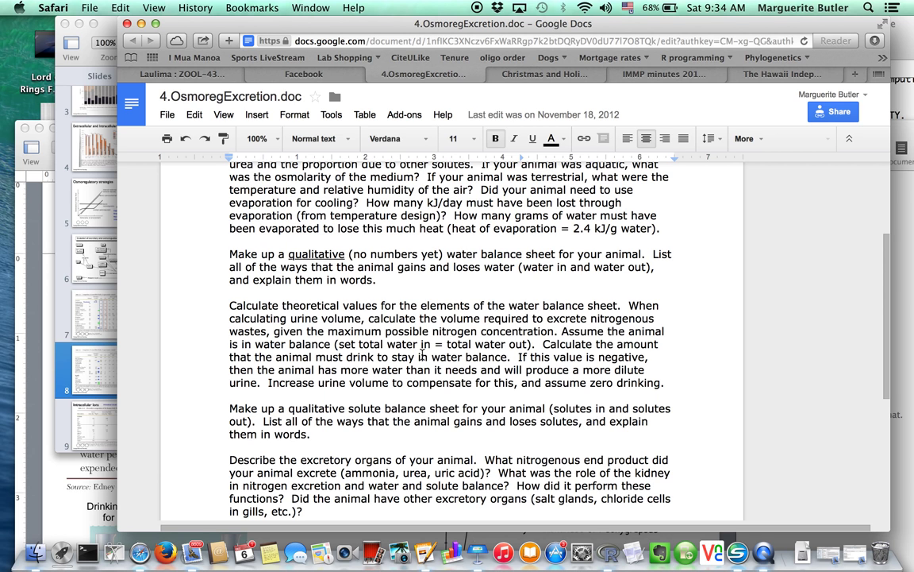
Scroll the assignment down to the water balance sheet, solute balance and excretory organ questions
{"action": "scroll", "scroll_direction": "down", "scroll_amount": 3}
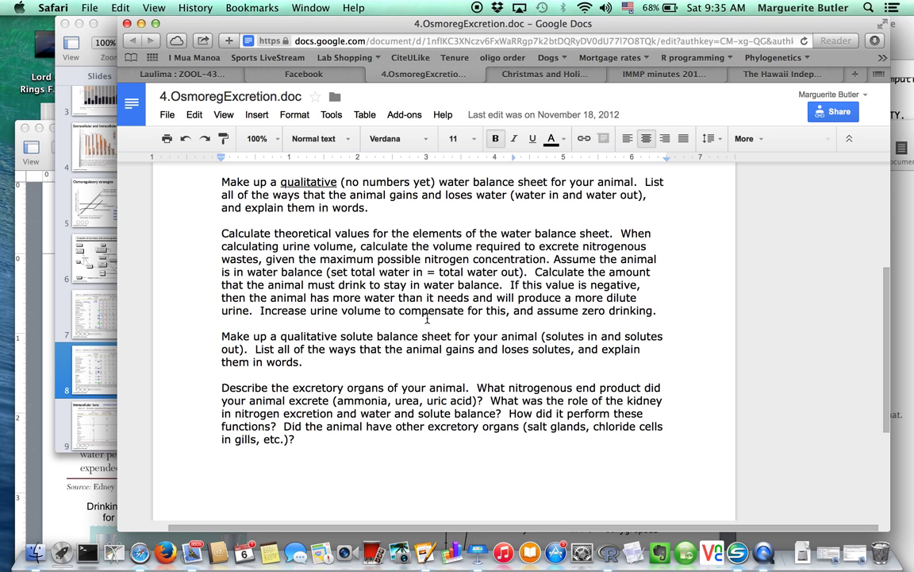
{"action": "mouse_move", "coordinate": [124, 368]}
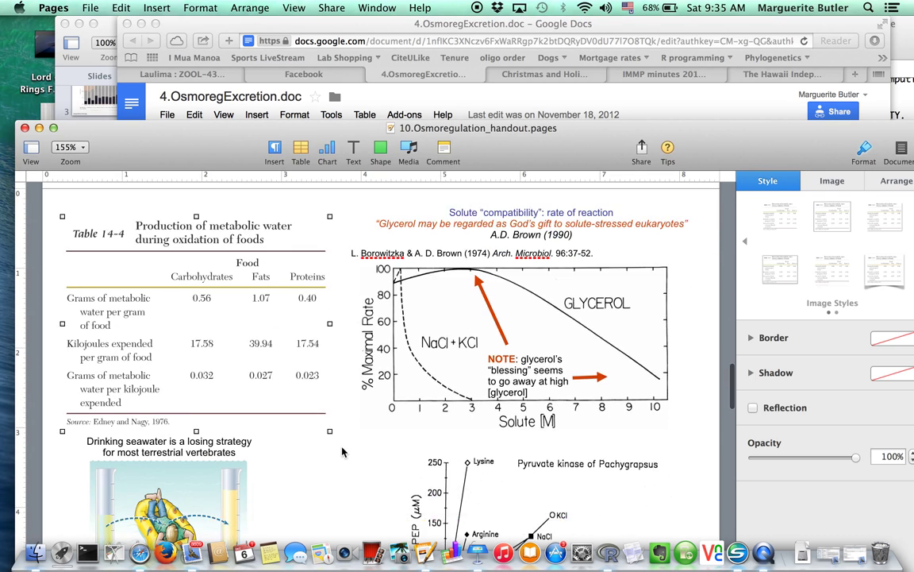
Scroll the Pages handout to the maximum urine concentrating ability table for mammals
{"action": "scroll", "scroll_direction": "down", "scroll_amount": 3}
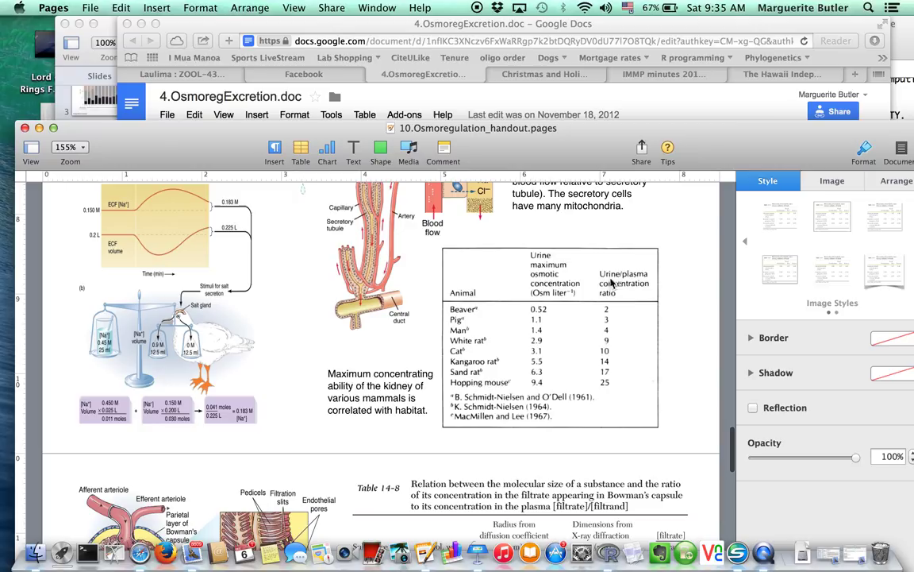
{"action": "mouse_move", "coordinate": [622, 302]}
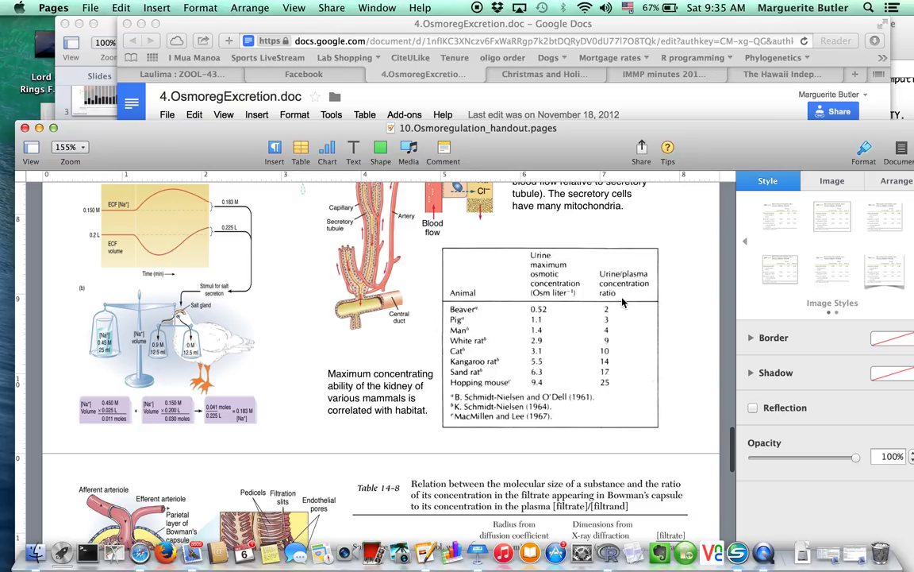
{"action": "mouse_move", "coordinate": [650, 355]}
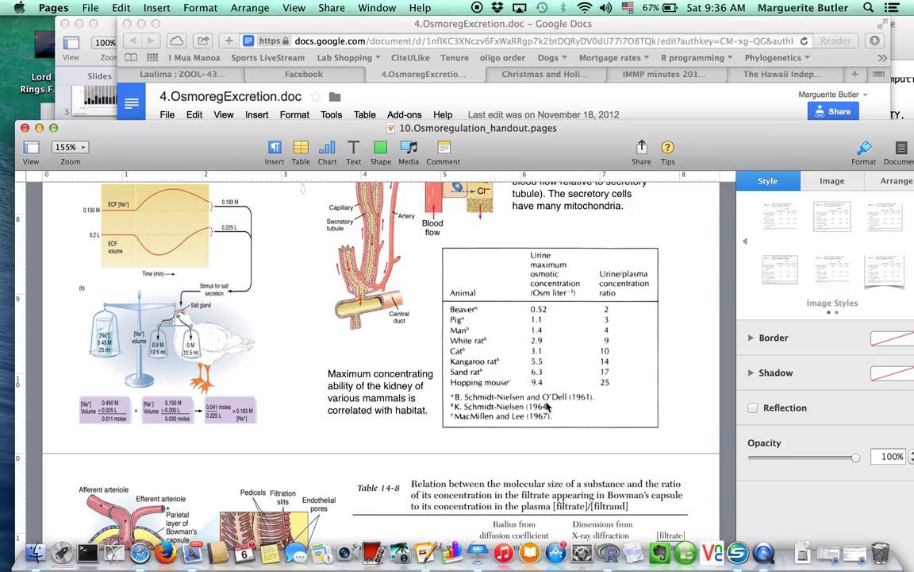
{"action": "mouse_move", "coordinate": [571, 416]}
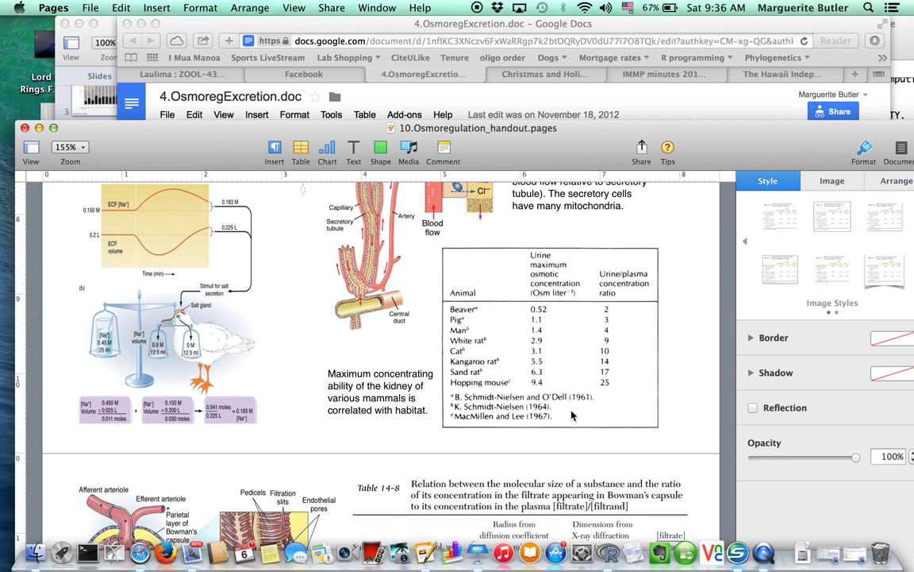
{"action": "scroll", "scroll_direction": "down", "scroll_amount": 3}
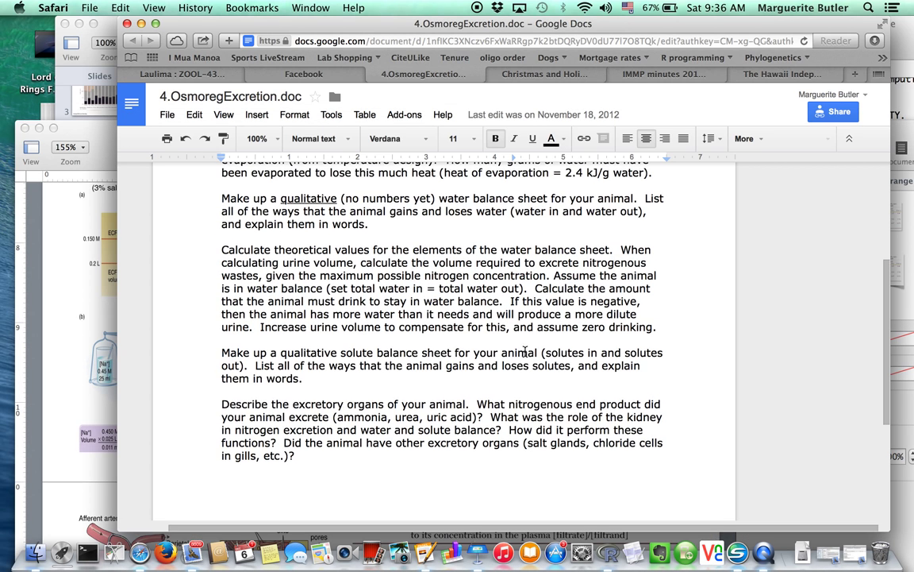
Scroll the assignment from the Animal Design Project title through the balance sheet questions
{"action": "scroll", "scroll_direction": "down", "scroll_amount": 3}
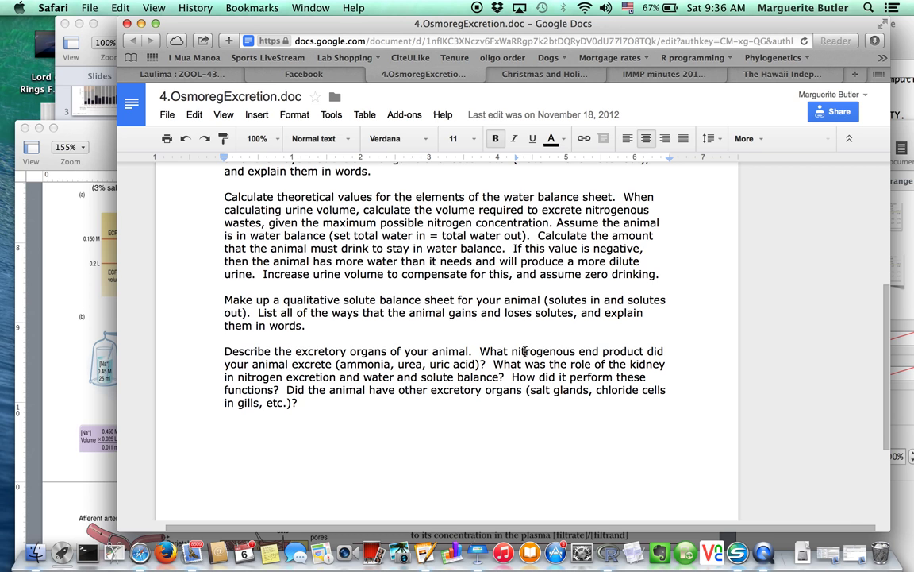
{"action": "scroll", "scroll_direction": "down", "scroll_amount": 3}
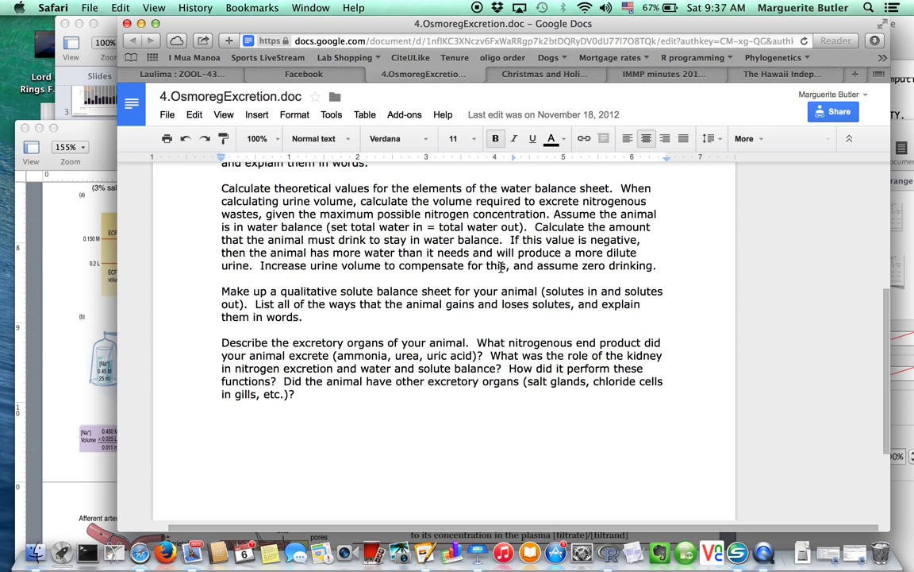
{"action": "scroll", "scroll_direction": "down", "scroll_amount": 3}
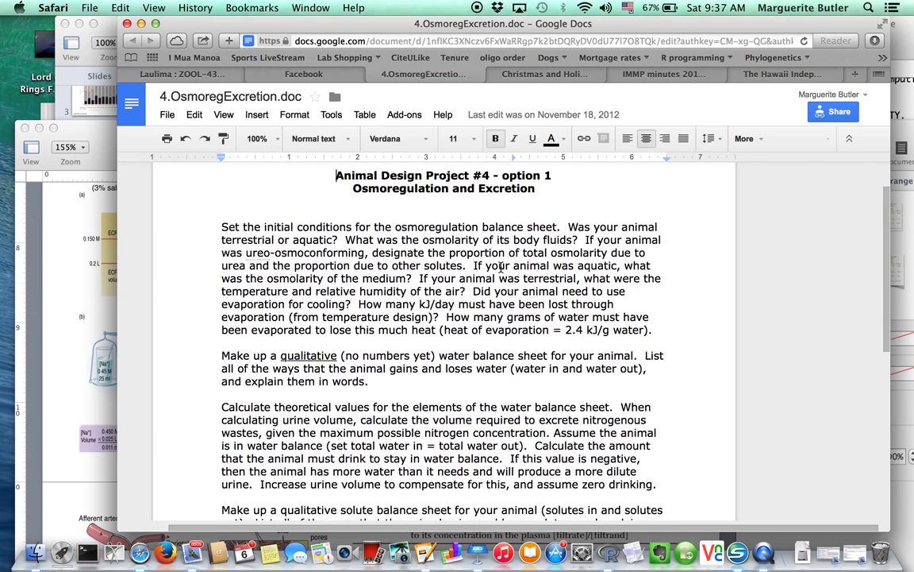
{"action": "scroll", "scroll_direction": "down", "scroll_amount": 3}
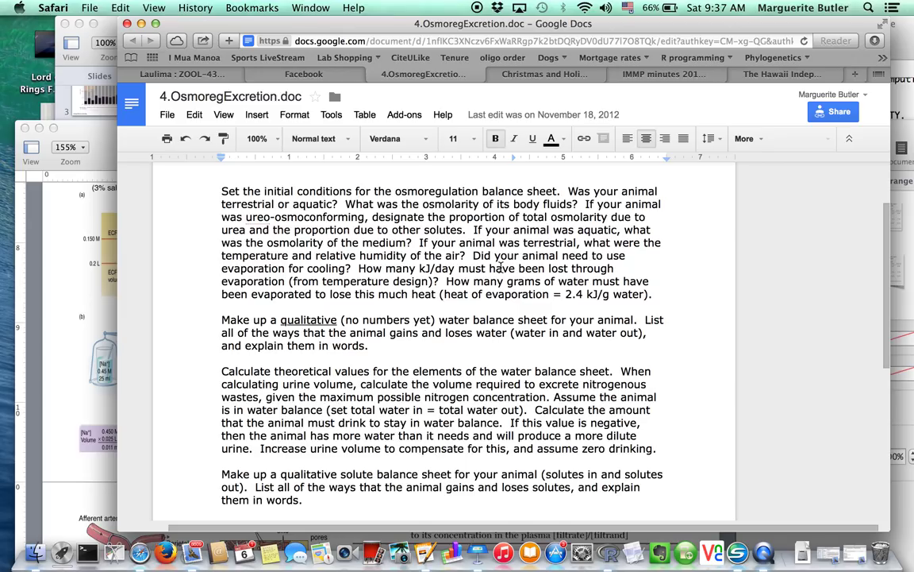
{"action": "mouse_move", "coordinate": [419, 254]}
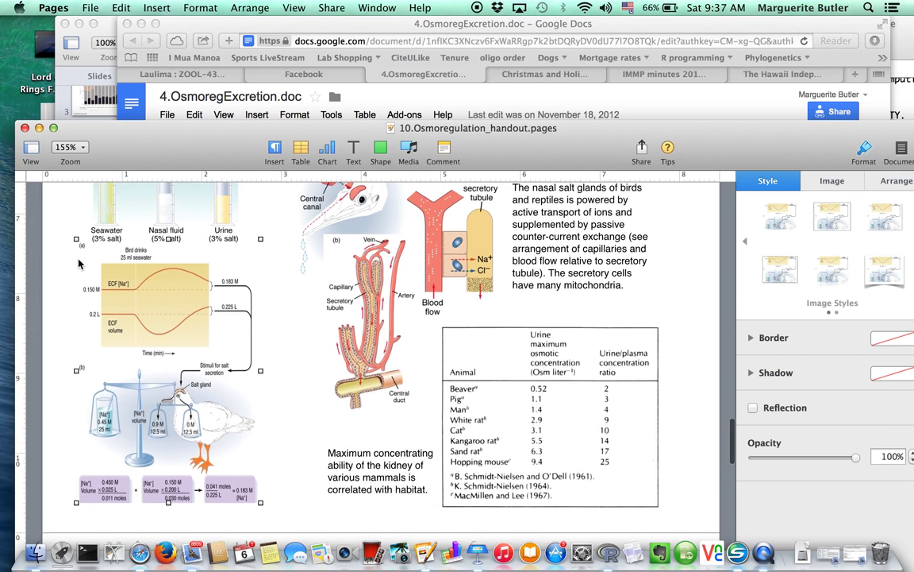
Scroll the handout to Table 14-4 on metabolic water production, then the assignment to the excretion questions
{"action": "scroll", "scroll_direction": "down", "scroll_amount": 3}
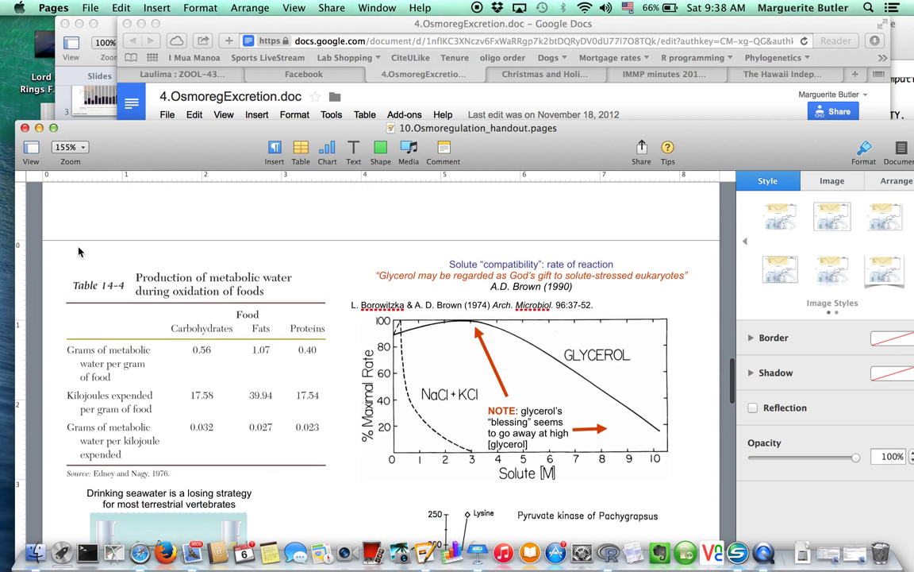
{"action": "scroll", "scroll_direction": "down", "scroll_amount": 3}
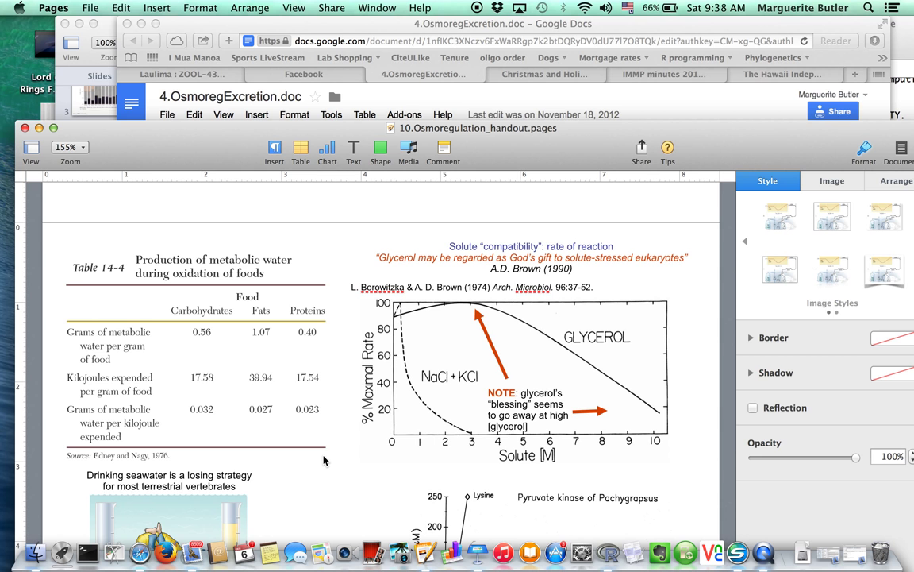
{"action": "mouse_move", "coordinate": [476, 105]}
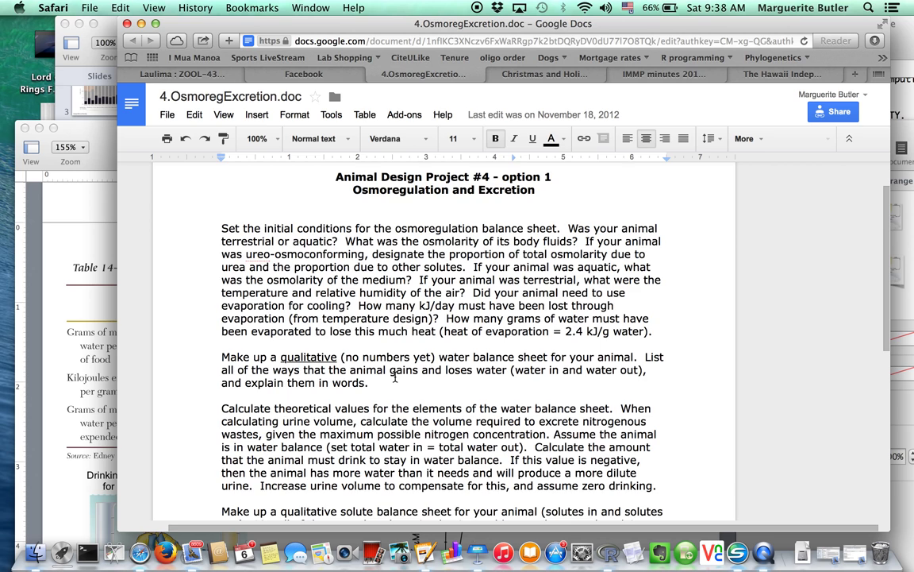
{"action": "scroll", "scroll_direction": "down", "scroll_amount": 3}
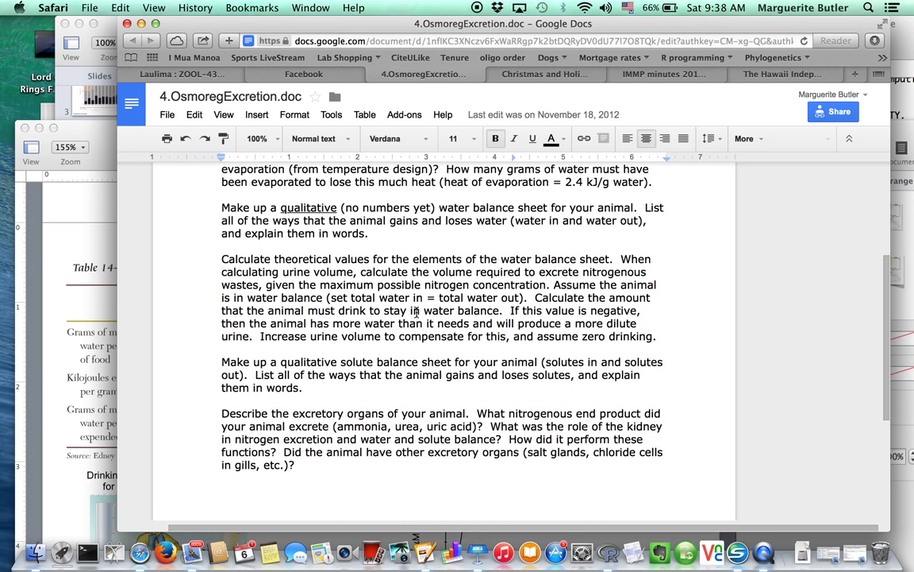